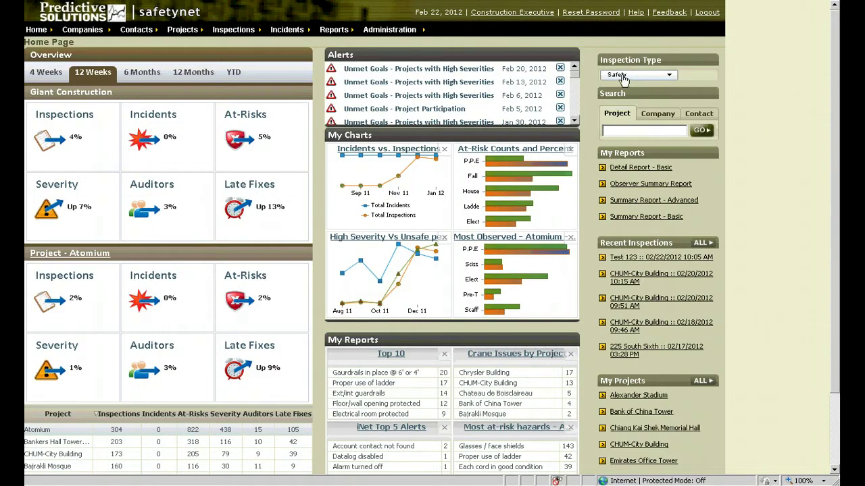
mouse_move(652, 76)
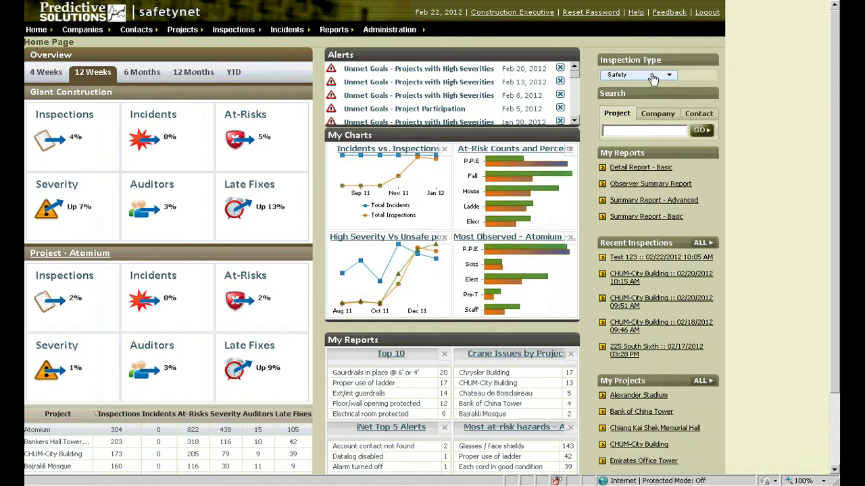
mouse_move(669, 78)
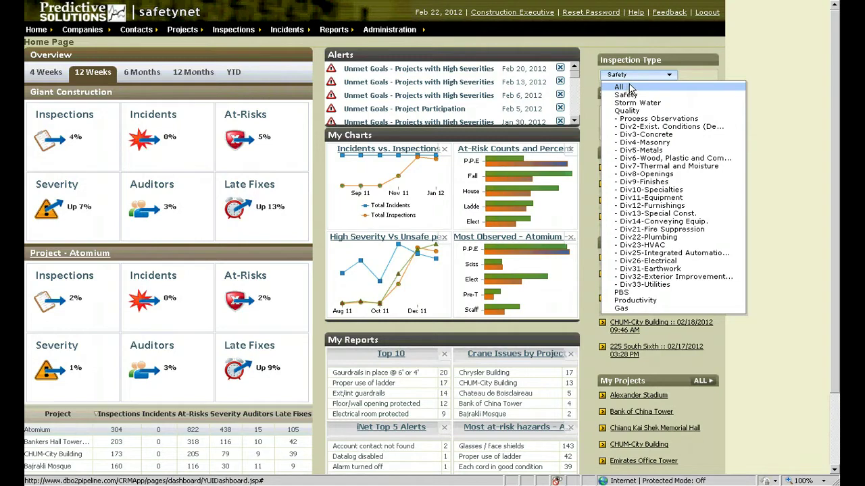
mouse_move(625, 94)
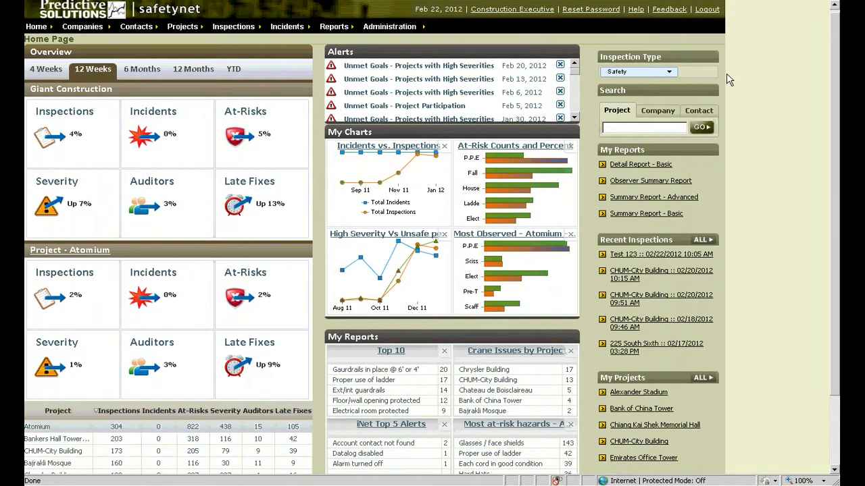
mouse_move(737, 82)
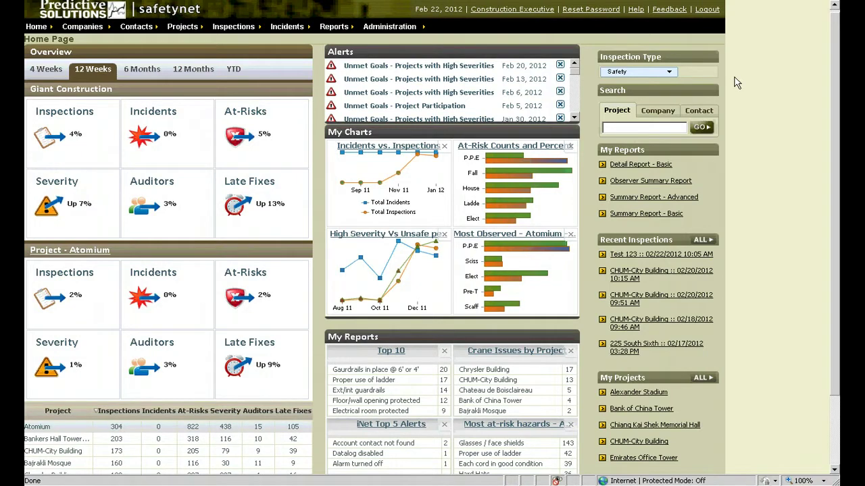
mouse_move(352, 134)
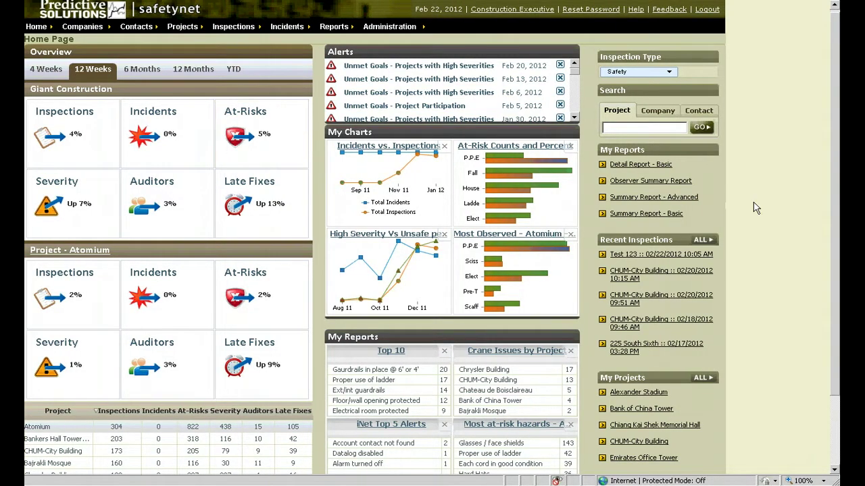
Step: Scroll to the comparison table and open its Manage List grouping menu
scroll("down", 3)
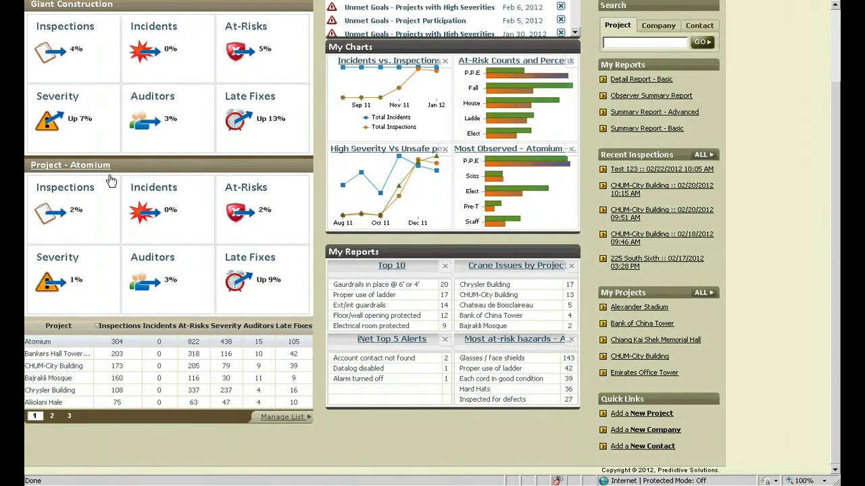
mouse_move(169, 169)
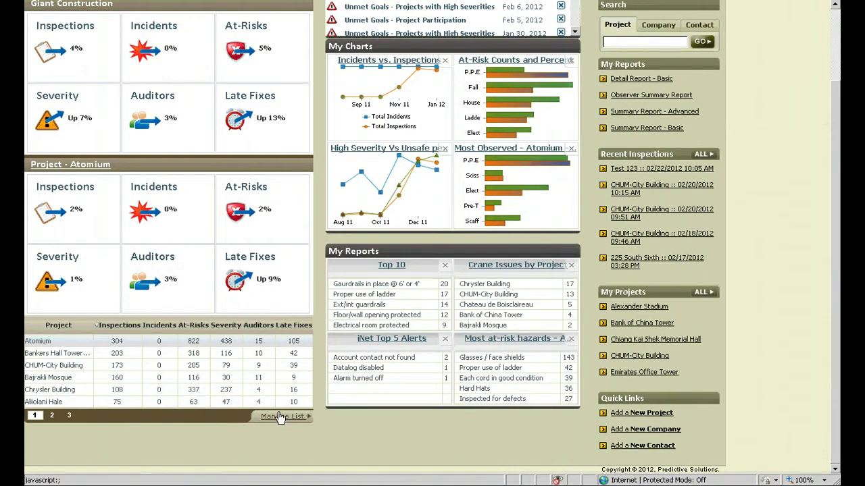
left_click(282, 416)
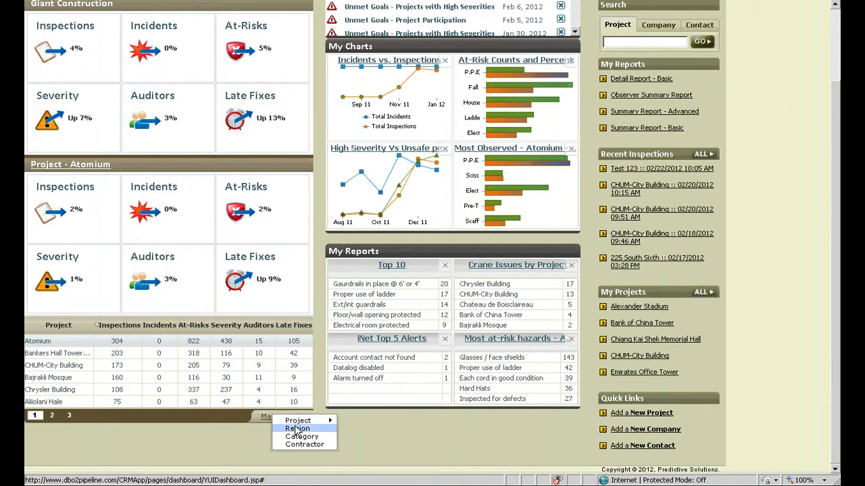
Step: Group the comparison list by Region, showing South, North, Central, East and West
left_click(297, 428)
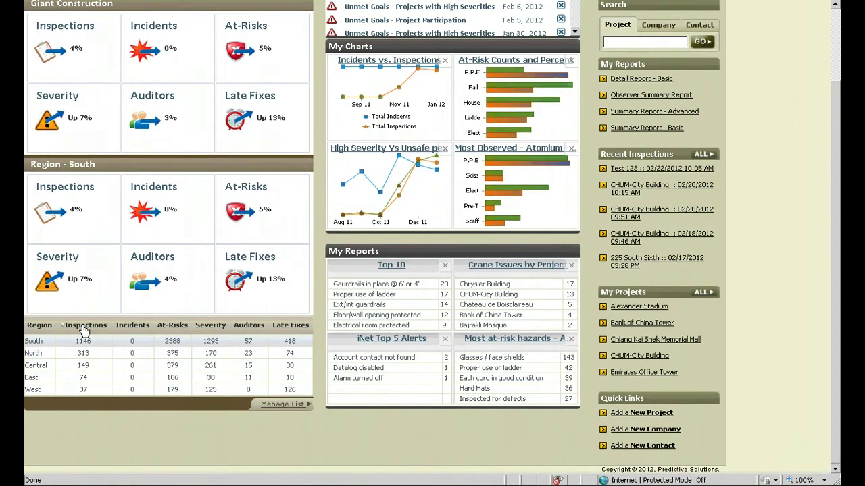
mouse_move(171, 327)
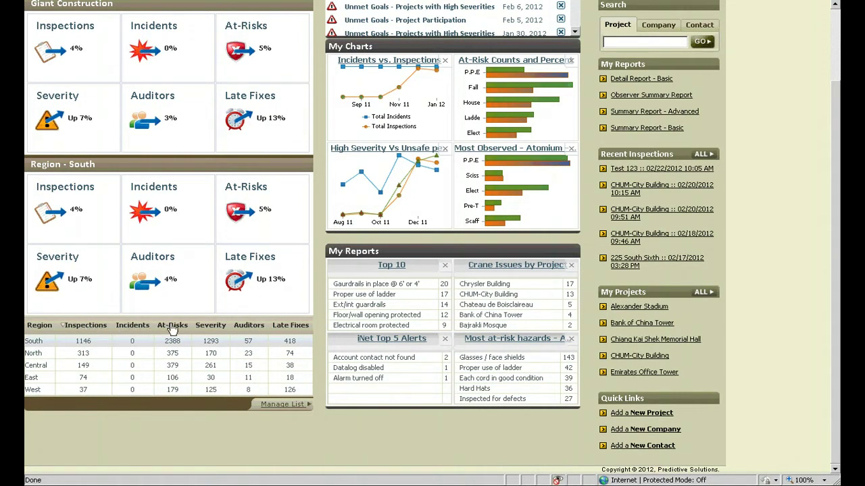
mouse_move(100, 330)
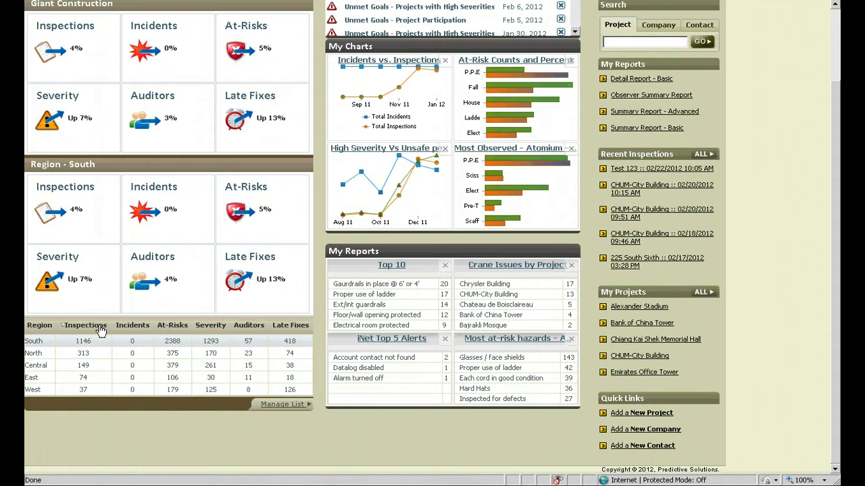
mouse_move(100, 392)
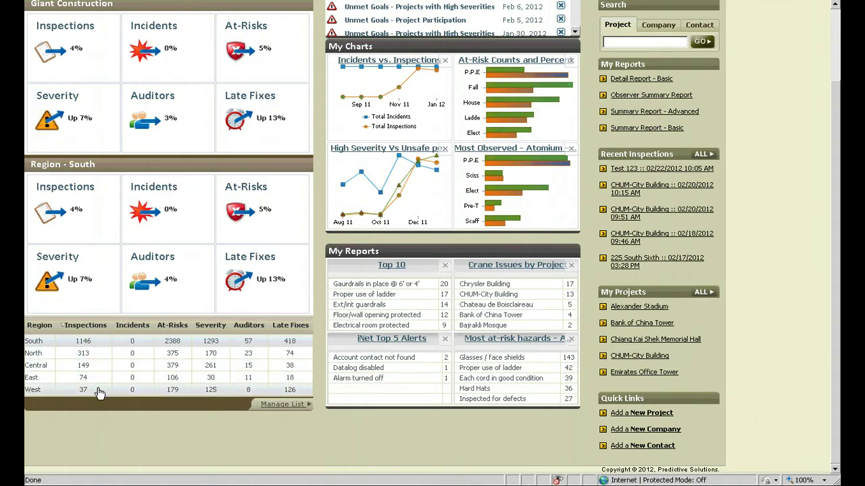
mouse_move(184, 333)
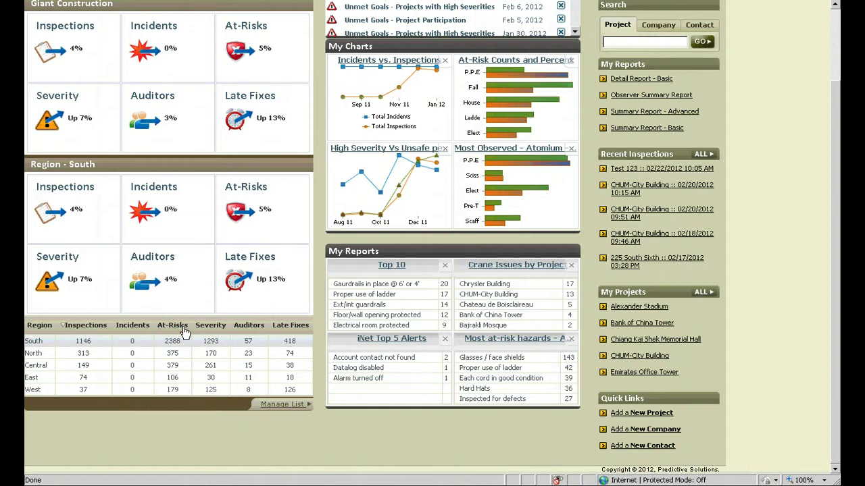
mouse_move(225, 402)
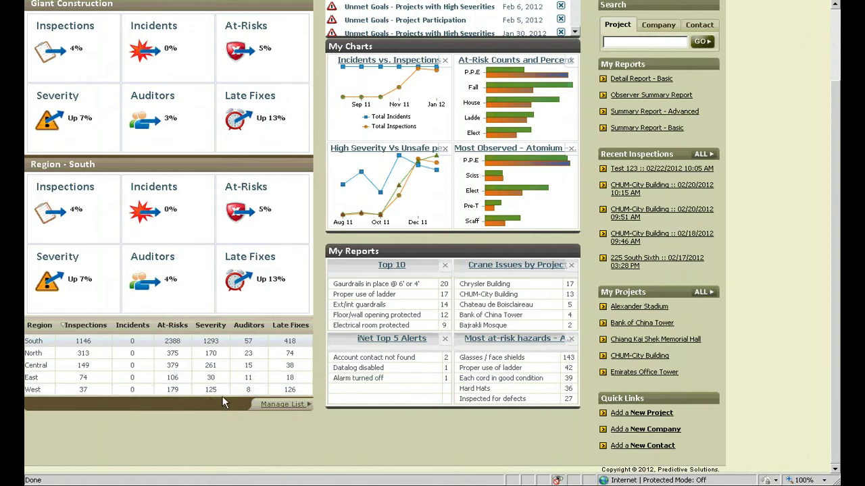
Step: Reopen the Manage List menu offering Project, Region, Category and Contractor
left_click(282, 404)
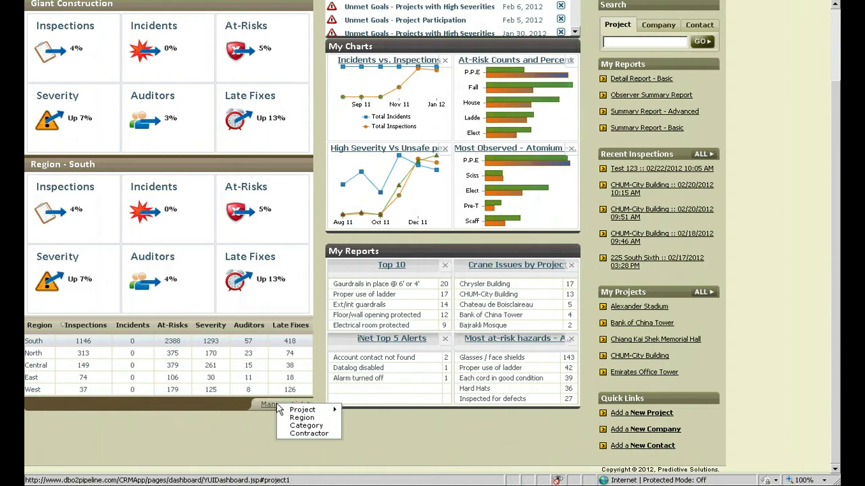
mouse_move(306, 426)
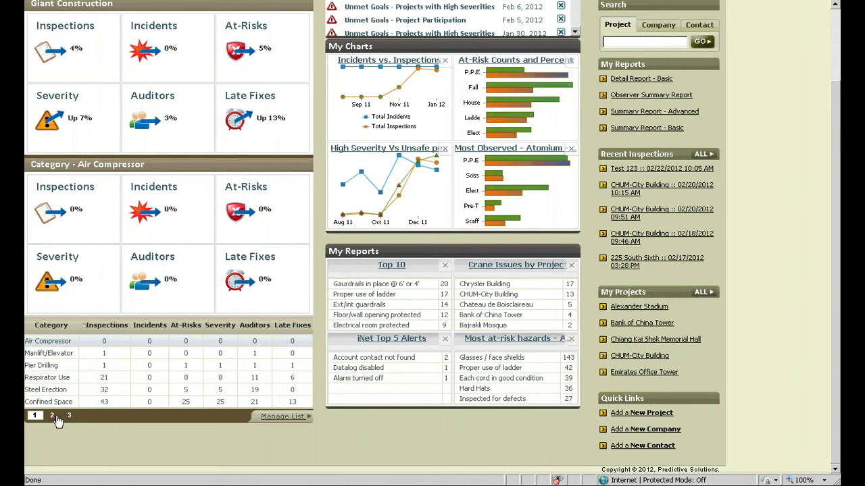
Step: Page the category comparison to page 3, led by Cranes And Hoisting Equipment
left_click(52, 416)
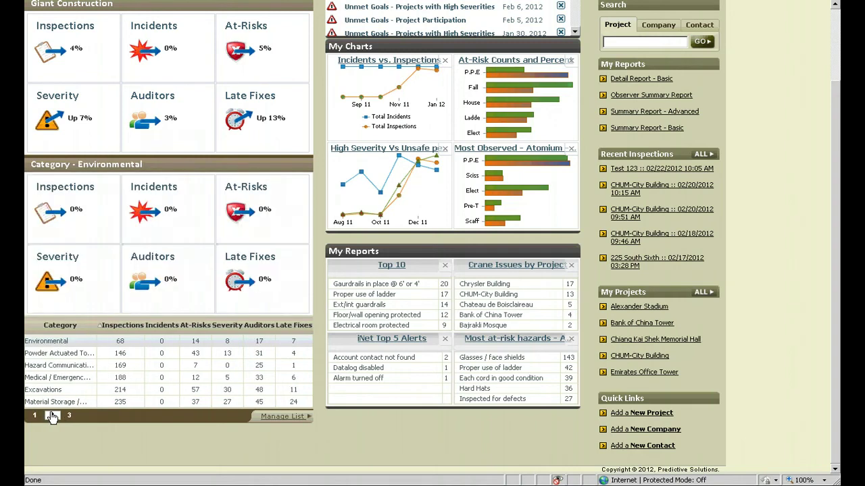
left_click(52, 416)
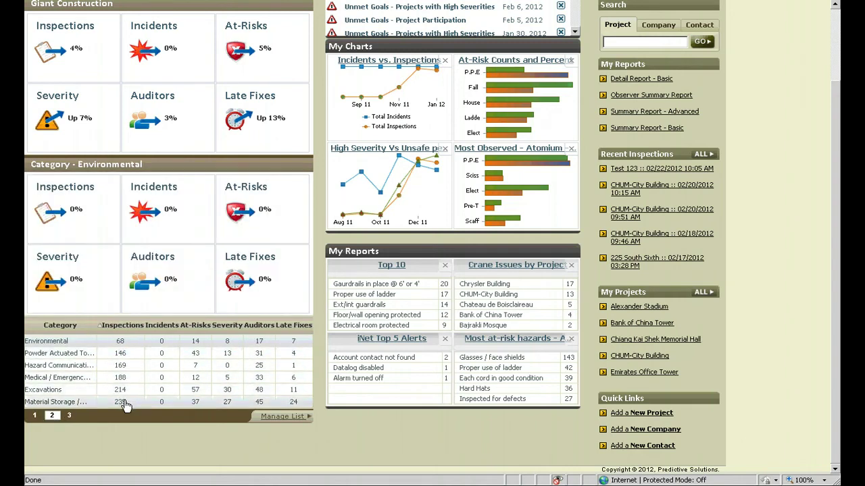
left_click(69, 415)
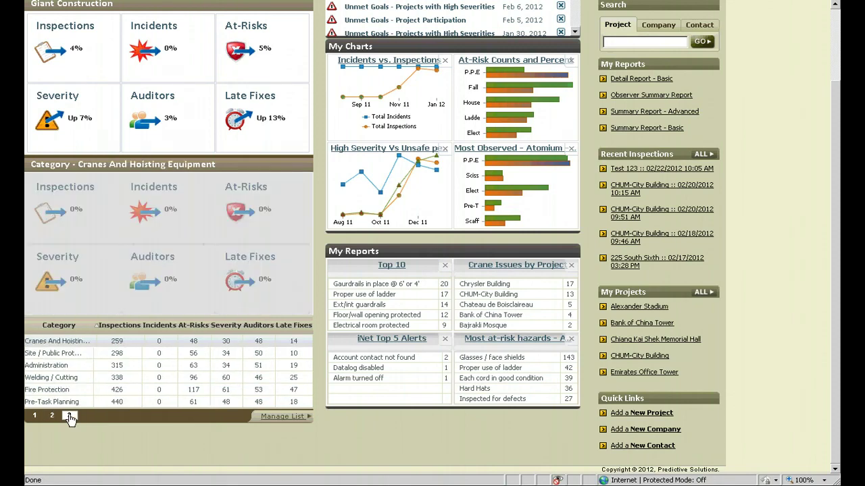